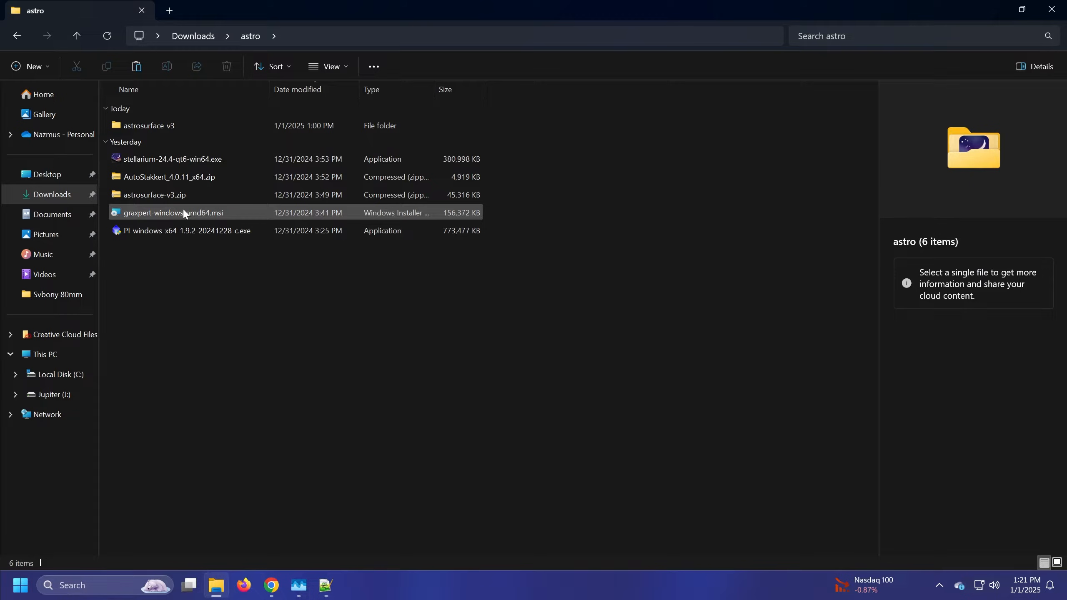
Check astrosurface-v3.zip's right-click menu, expanding it to the full classic options, then dismiss it.
right_click(154, 194)
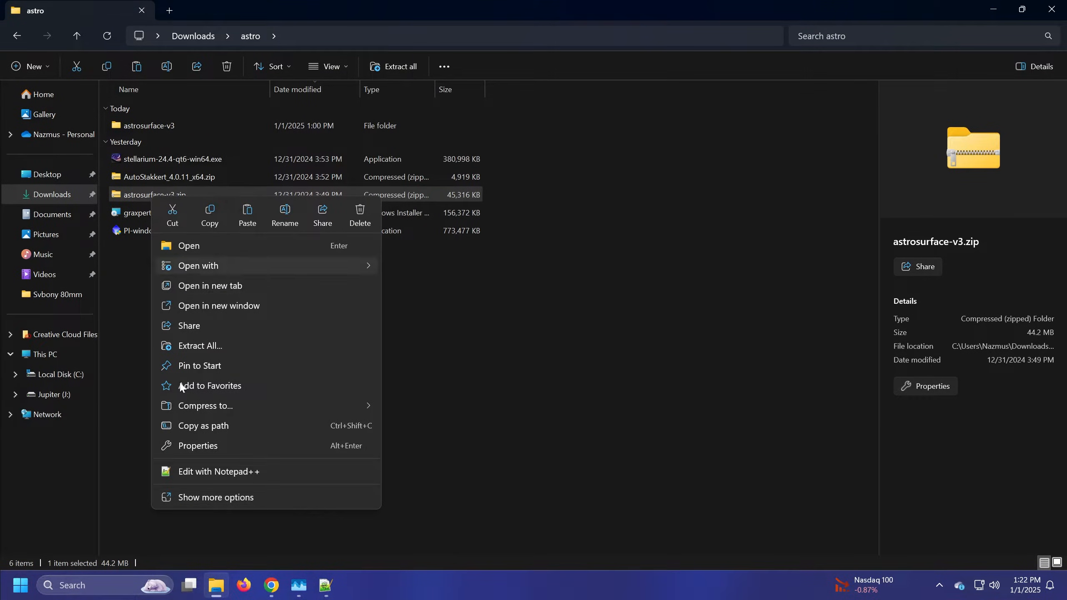
mouse_move(199, 258)
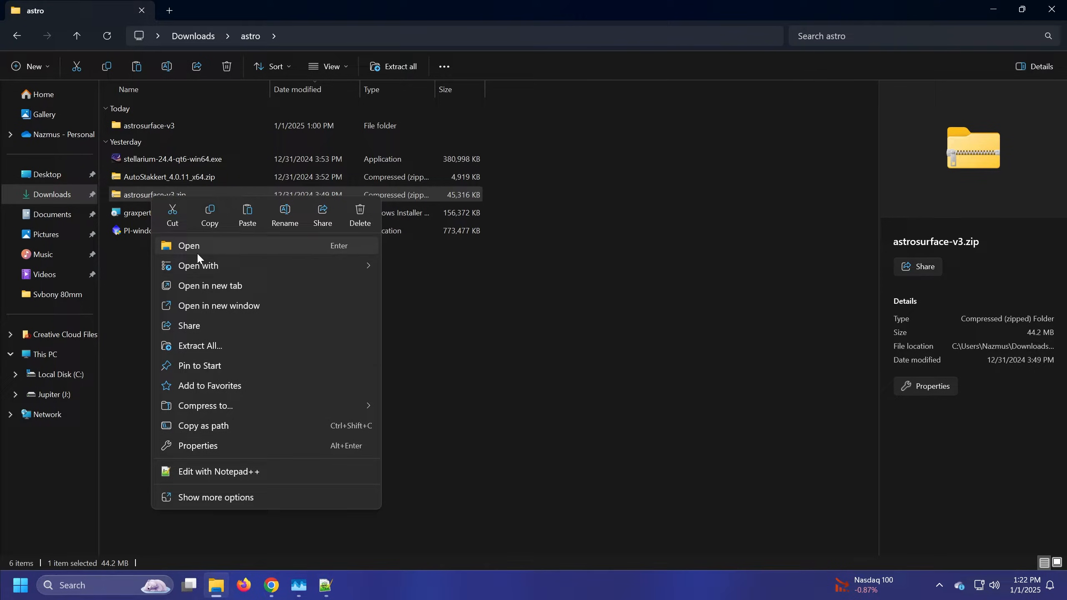
click(199, 265)
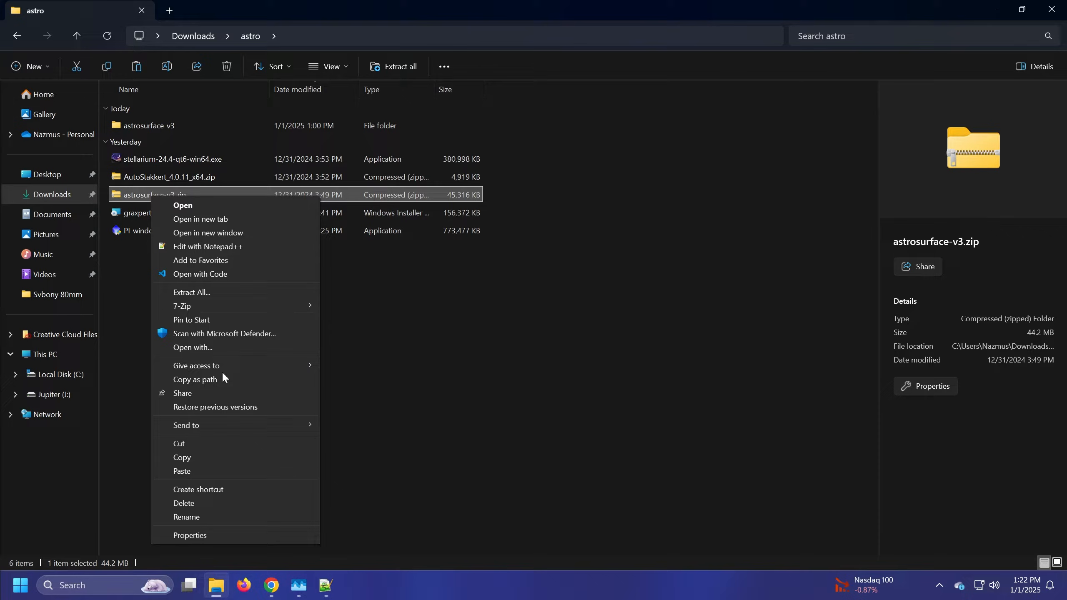
click(177, 253)
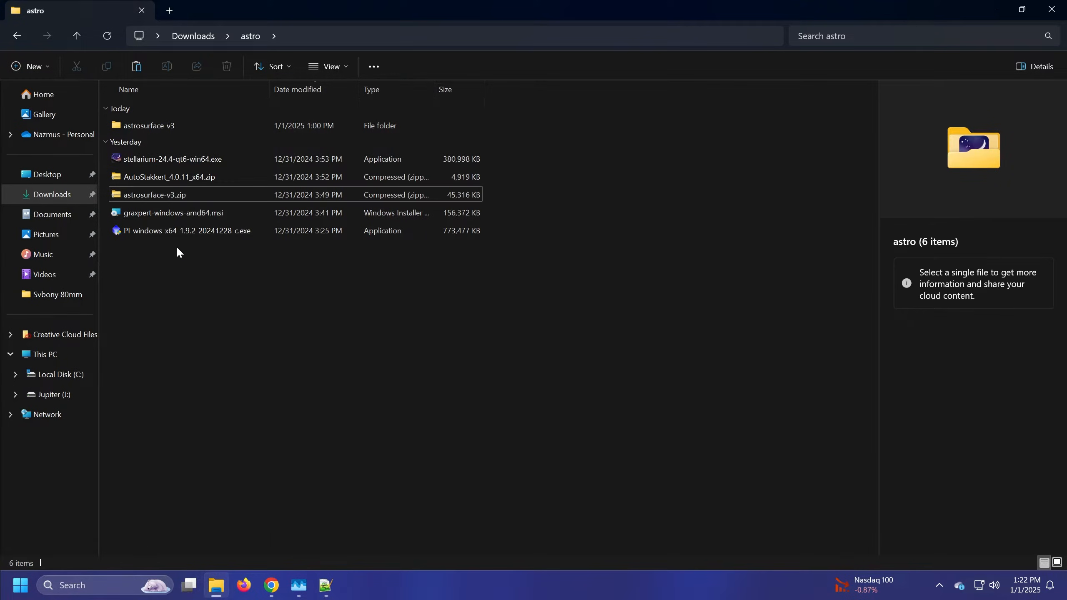
mouse_move(230, 300)
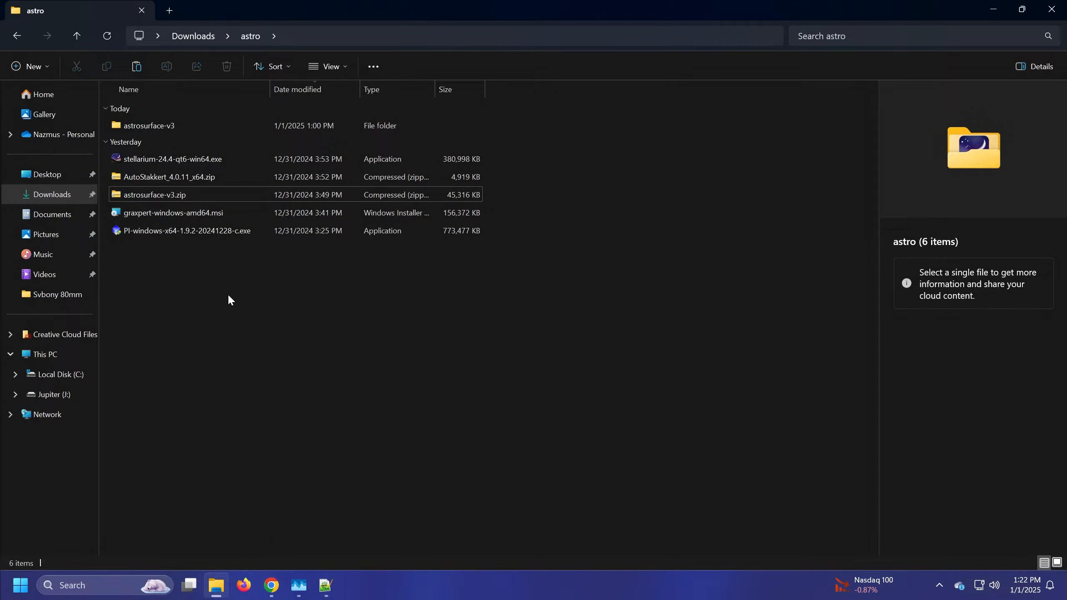
In the browser, view the disable and add show-more-options .reg files in the win11_regedits repo.
click(272, 586)
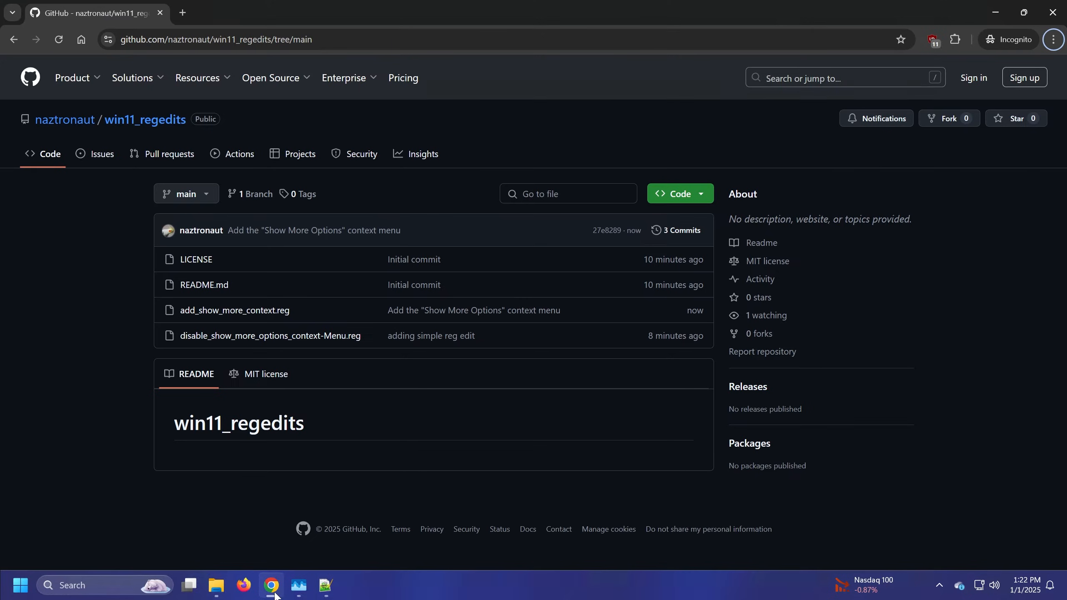
mouse_move(328, 339)
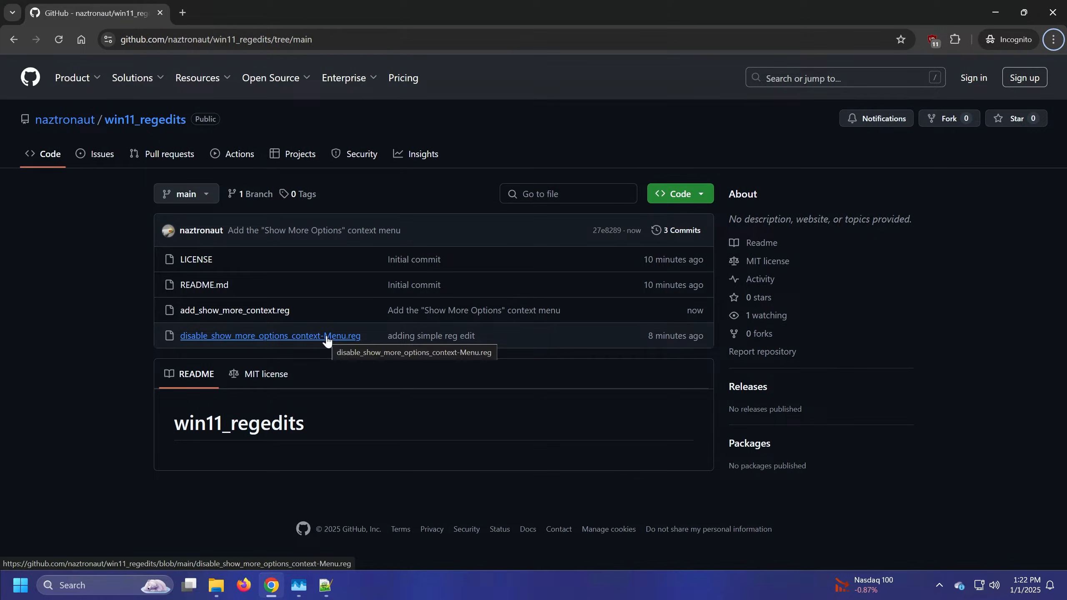
click(270, 335)
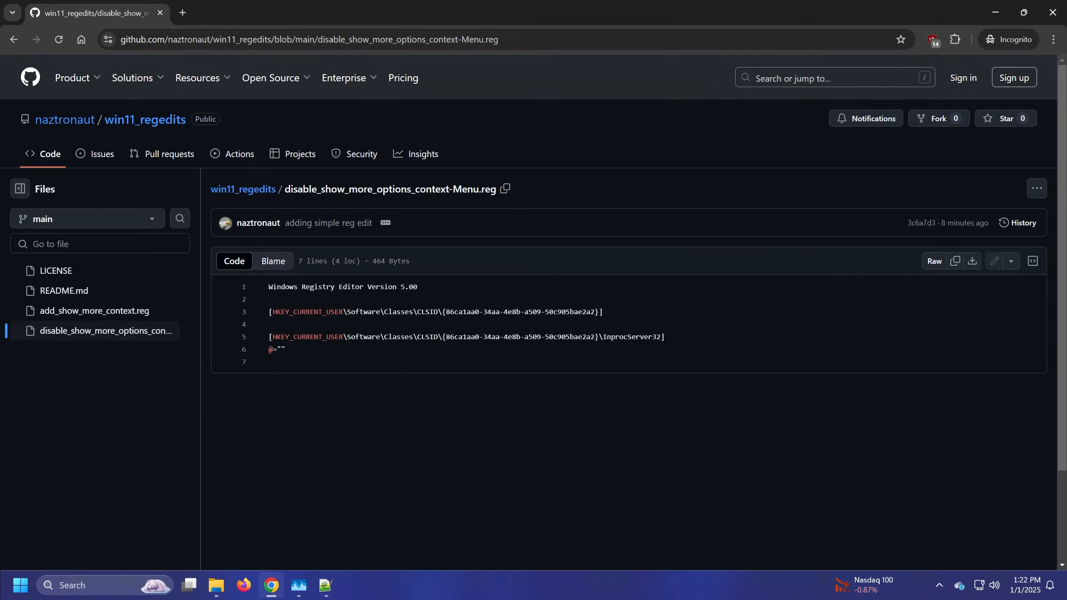
mouse_move(1000, 250)
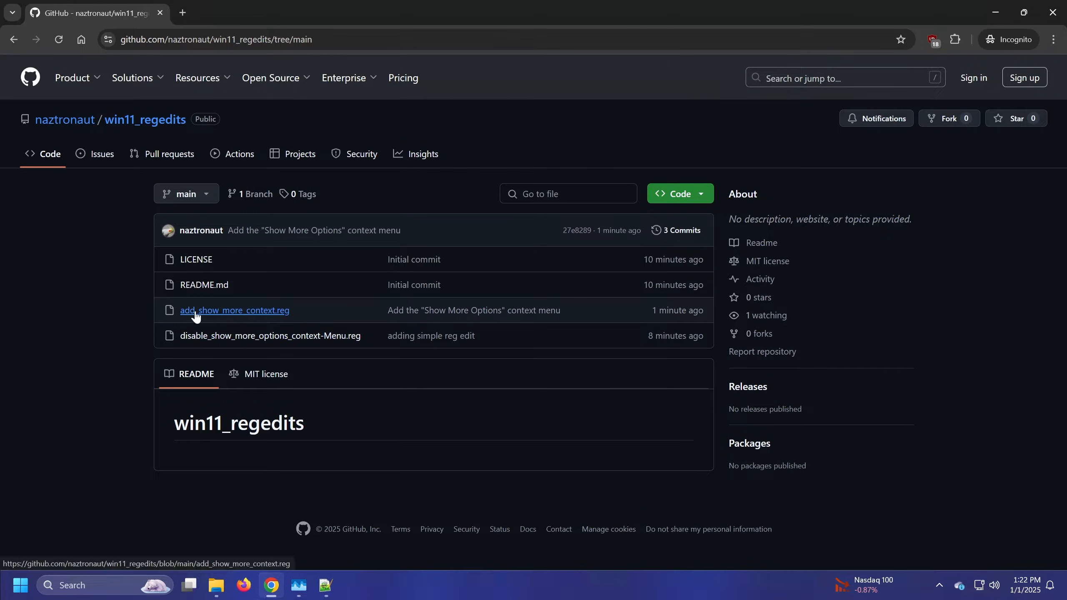
click(235, 311)
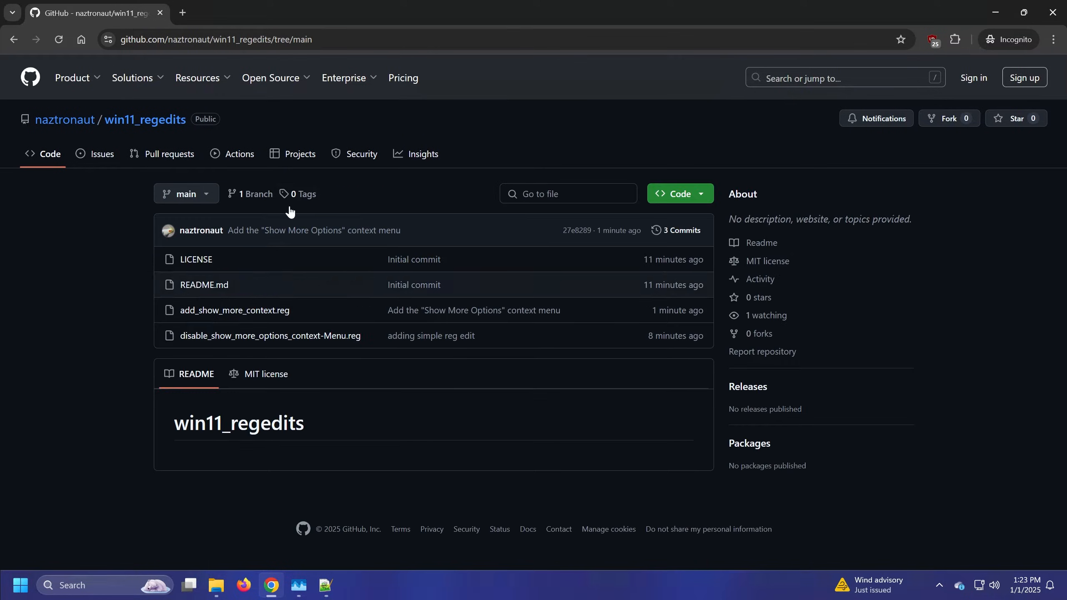
mouse_move(203, 346)
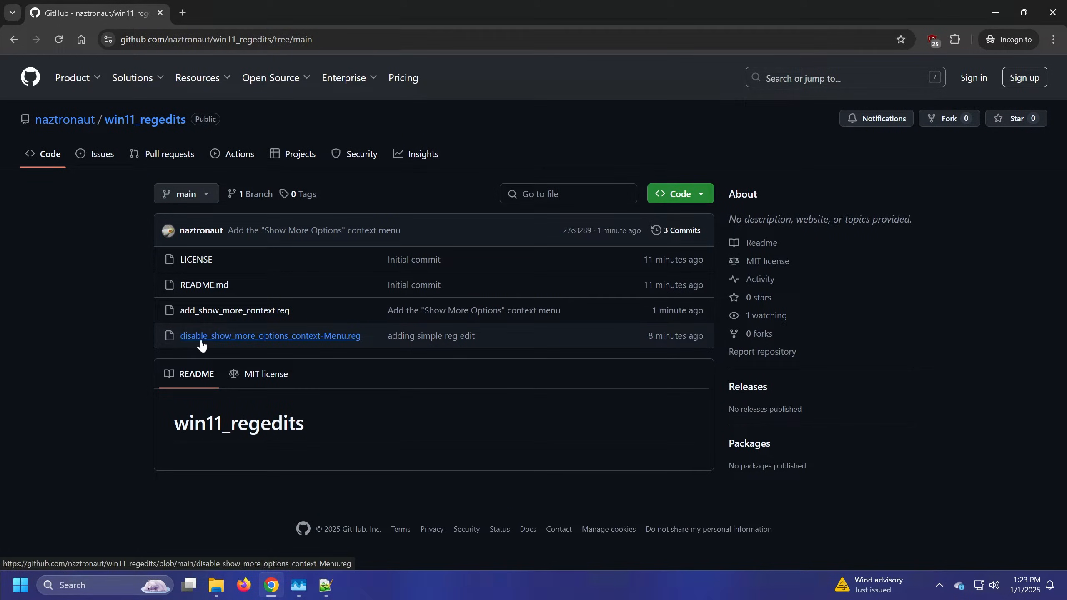
Download the raw disable_show_more_options_context-Menu.reg file into Downloads.
click(270, 336)
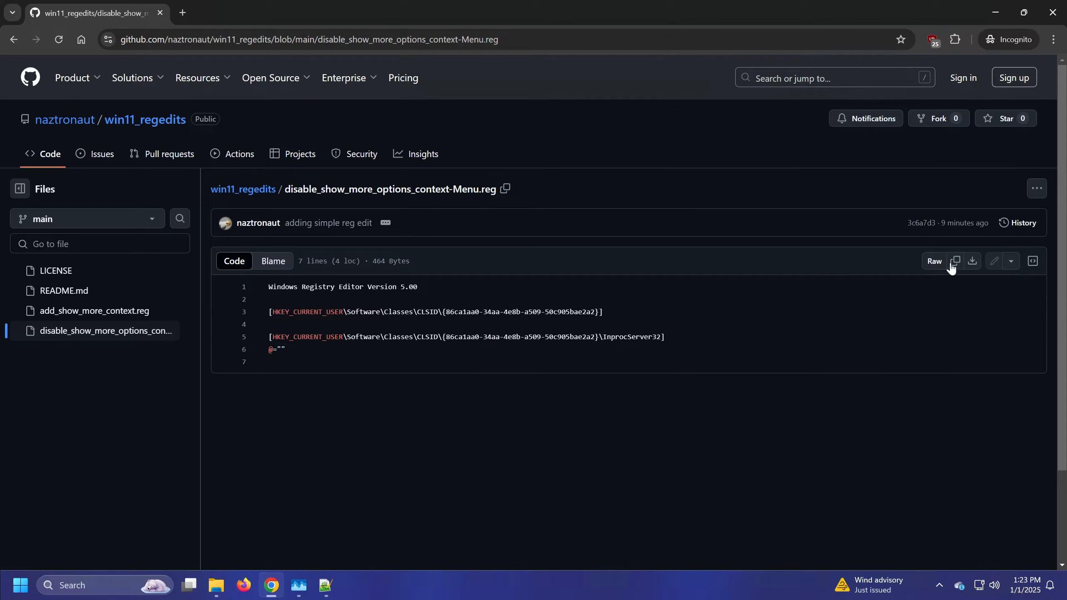
mouse_move(972, 266)
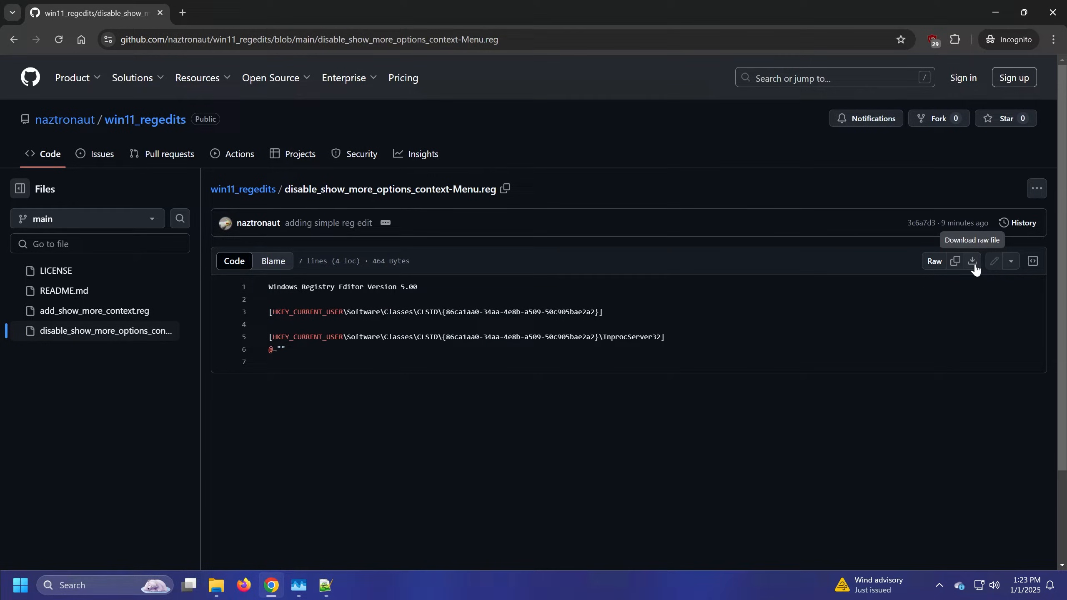
click(972, 261)
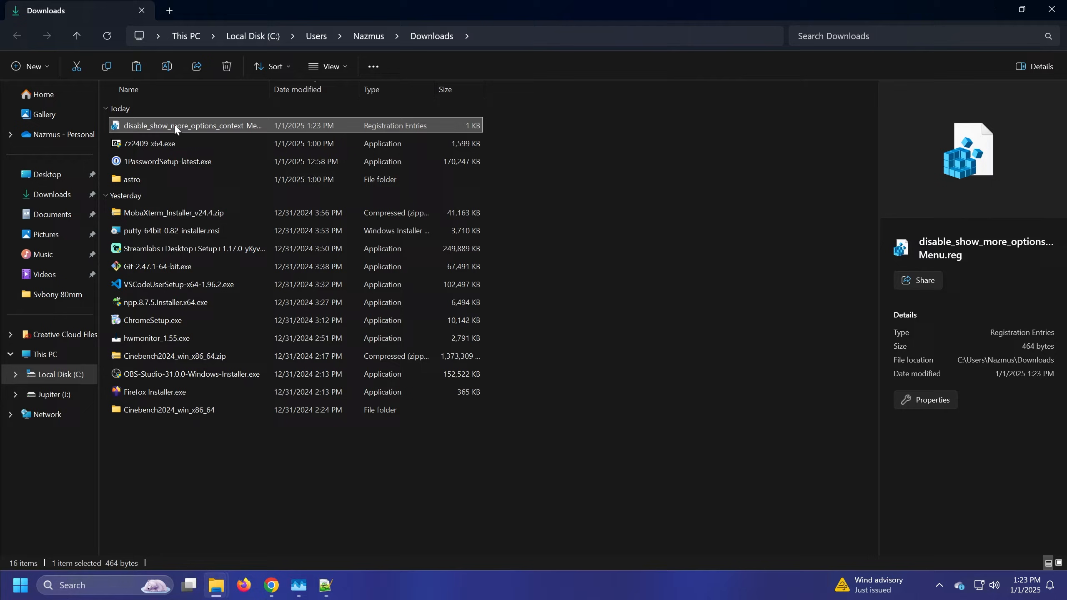
Run disable_show_more_options_context-Menu.reg, accepting the warnings, and acknowledge the success message.
double_click(191, 125)
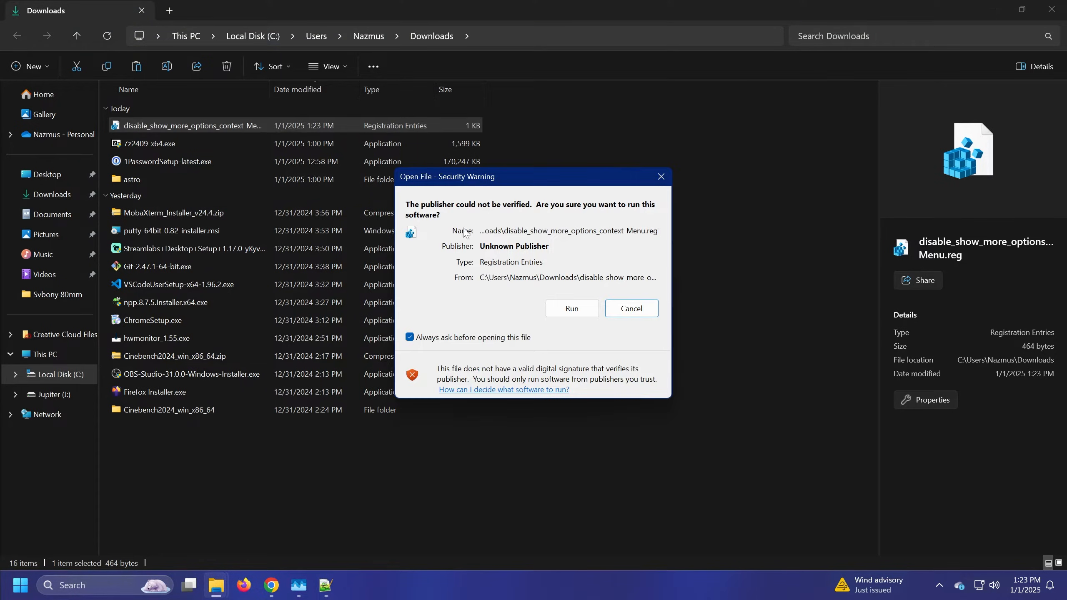
mouse_move(560, 262)
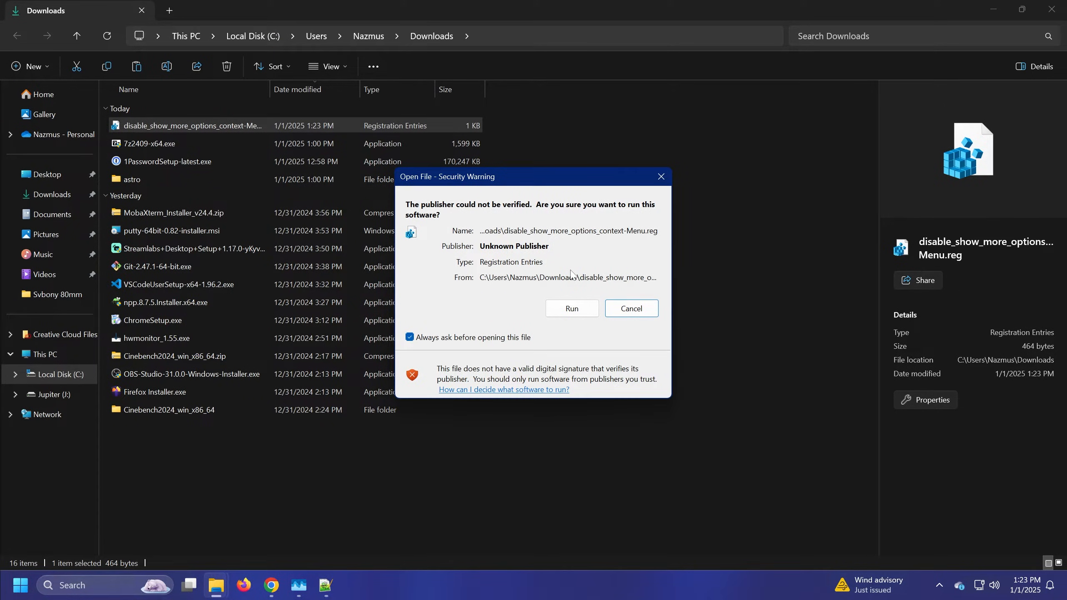
mouse_move(507, 175)
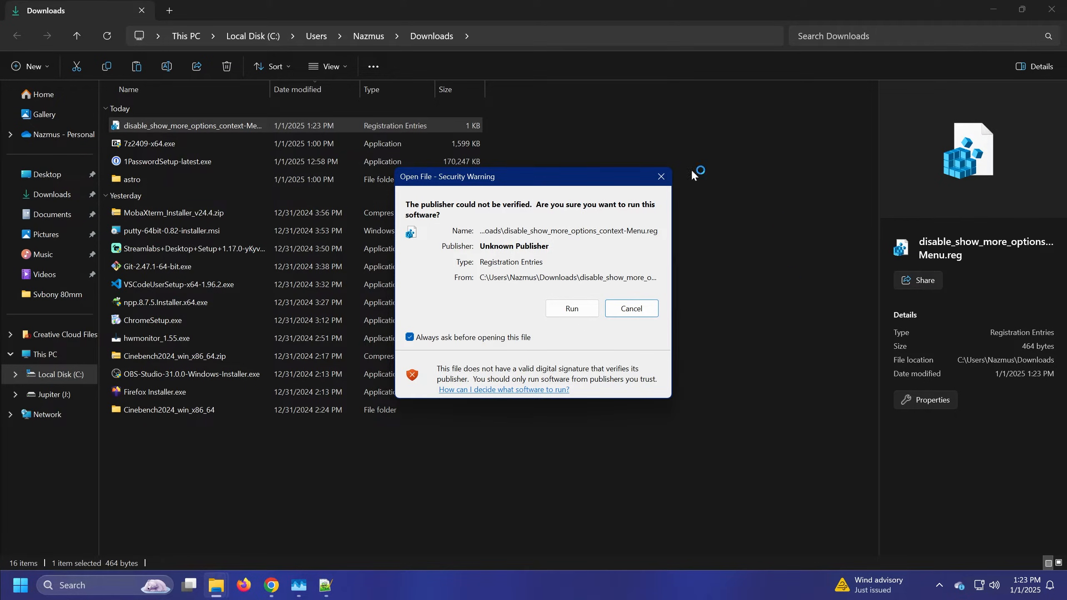
click(573, 309)
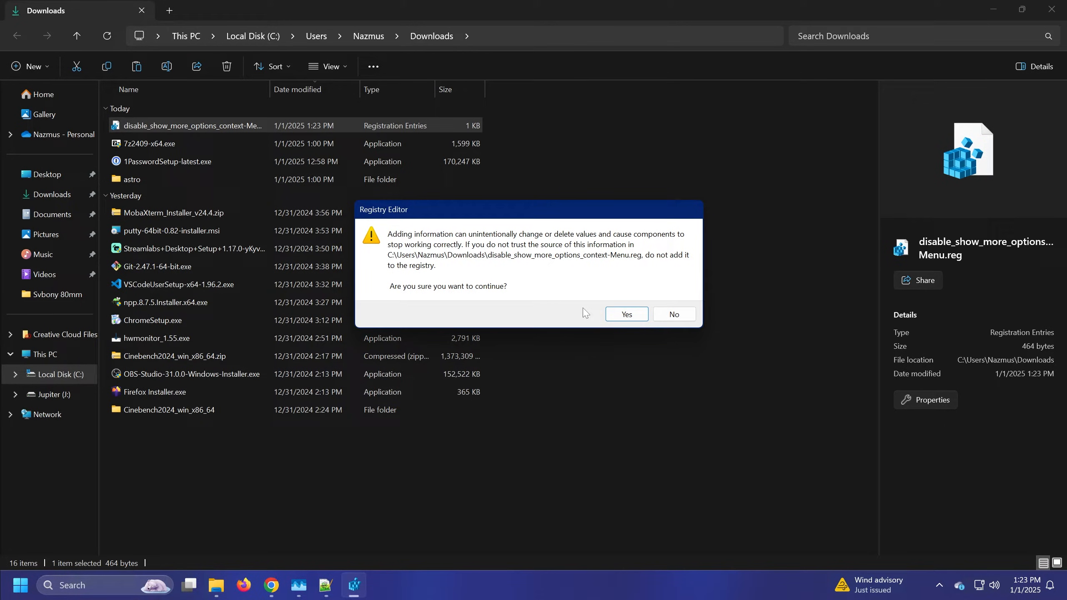
mouse_move(500, 277)
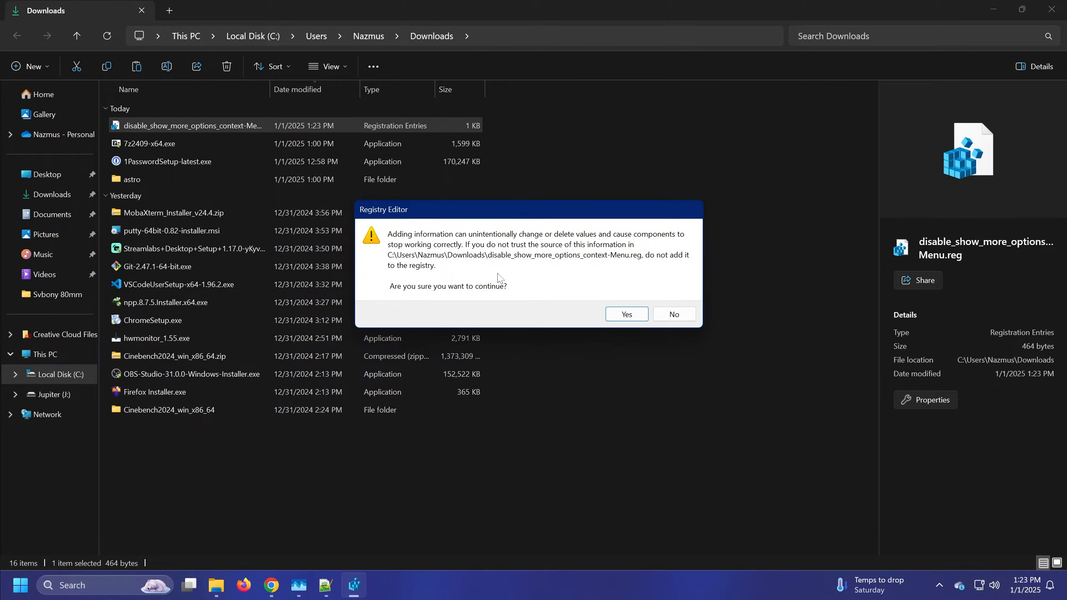
click(627, 314)
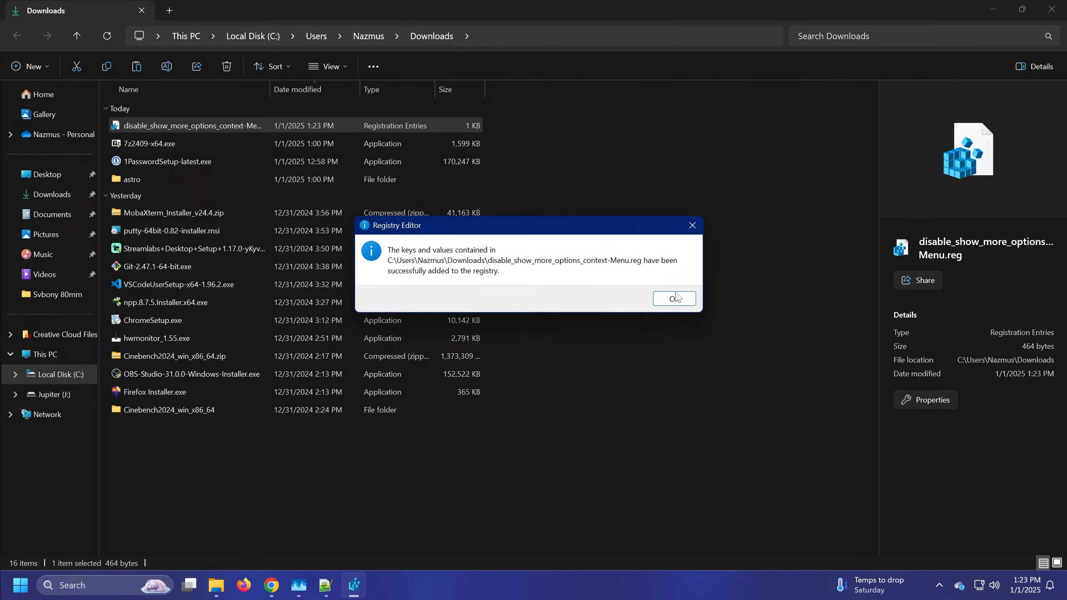
click(675, 298)
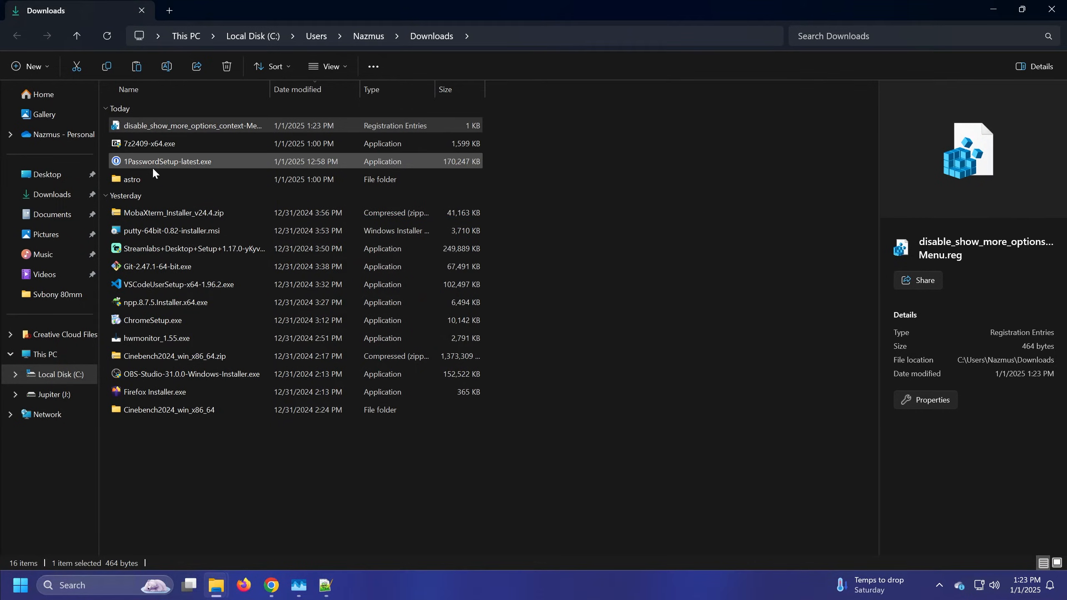
Launch Task Manager from the right-click options, showing the Processes list.
right_click(132, 179)
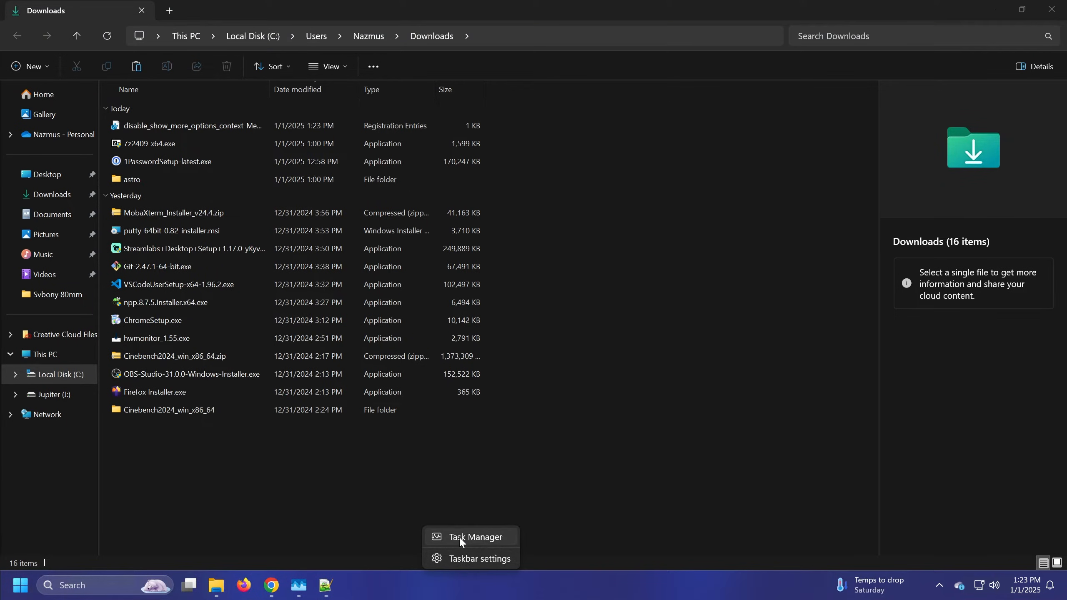
click(475, 537)
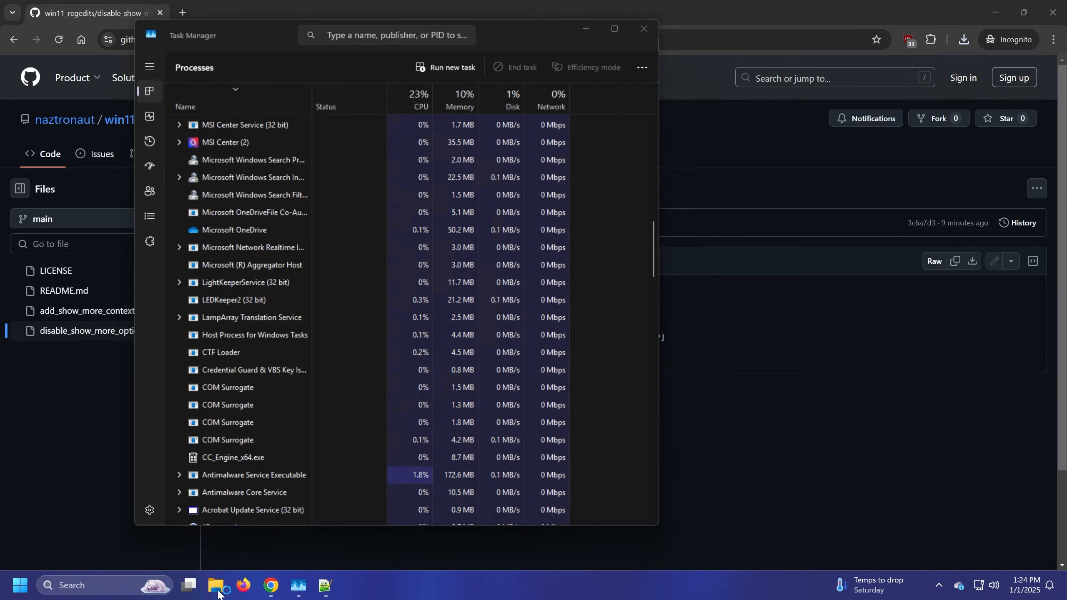
In a new File Explorer window, verify astrosurface-v3.zip now shows the classic full menu directly.
click(216, 585)
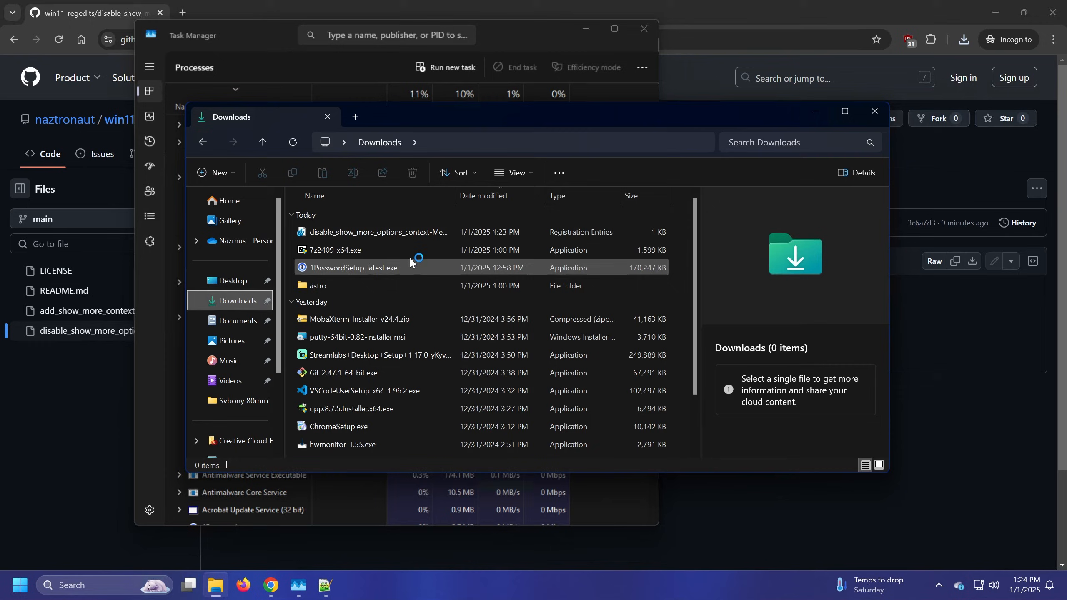
double_click(318, 285)
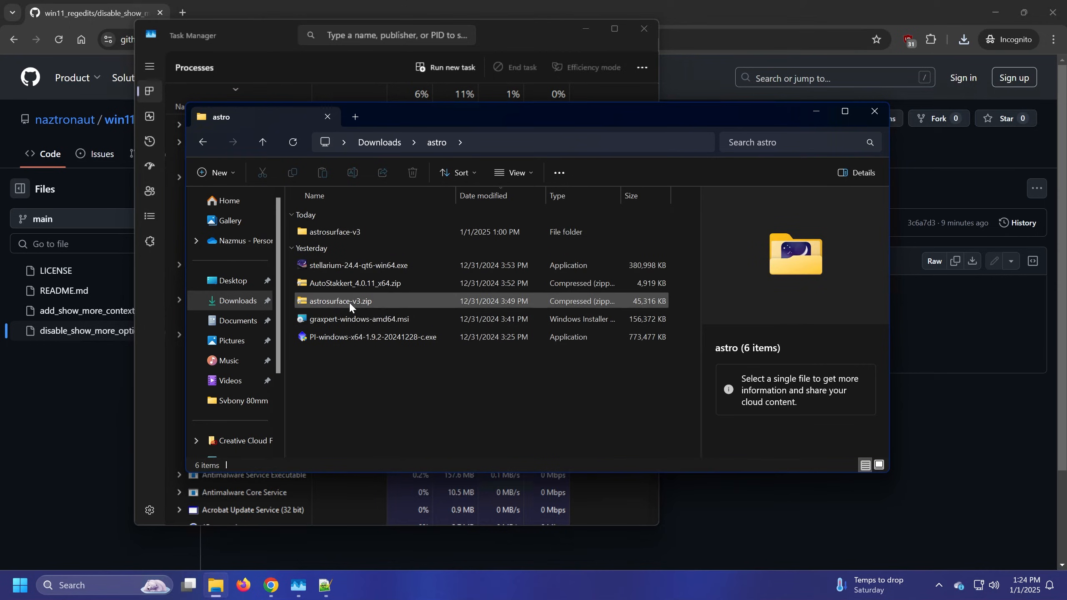
right_click(340, 301)
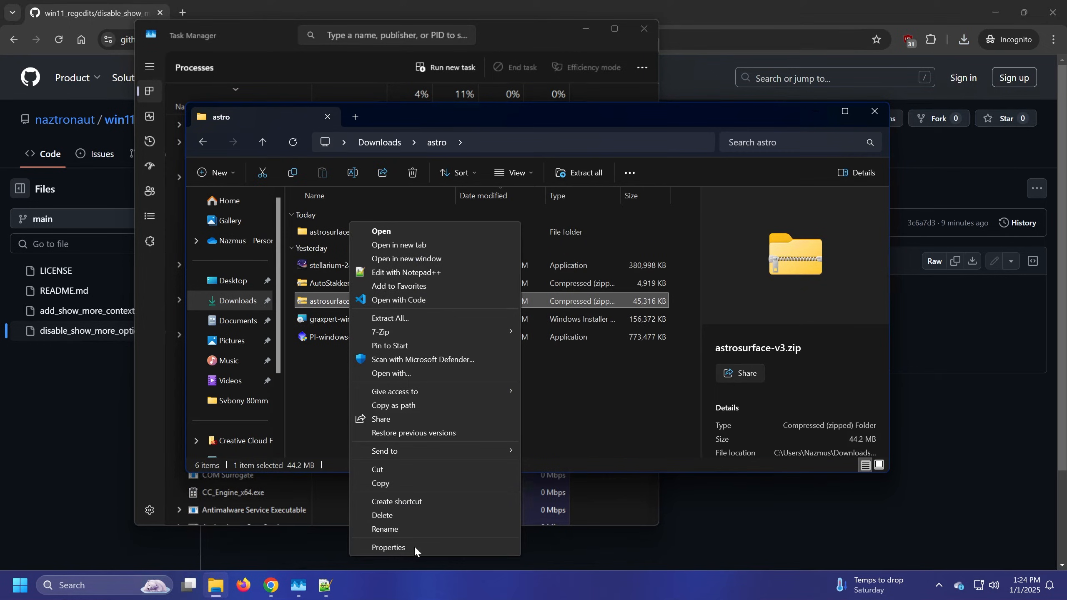
mouse_move(382, 372)
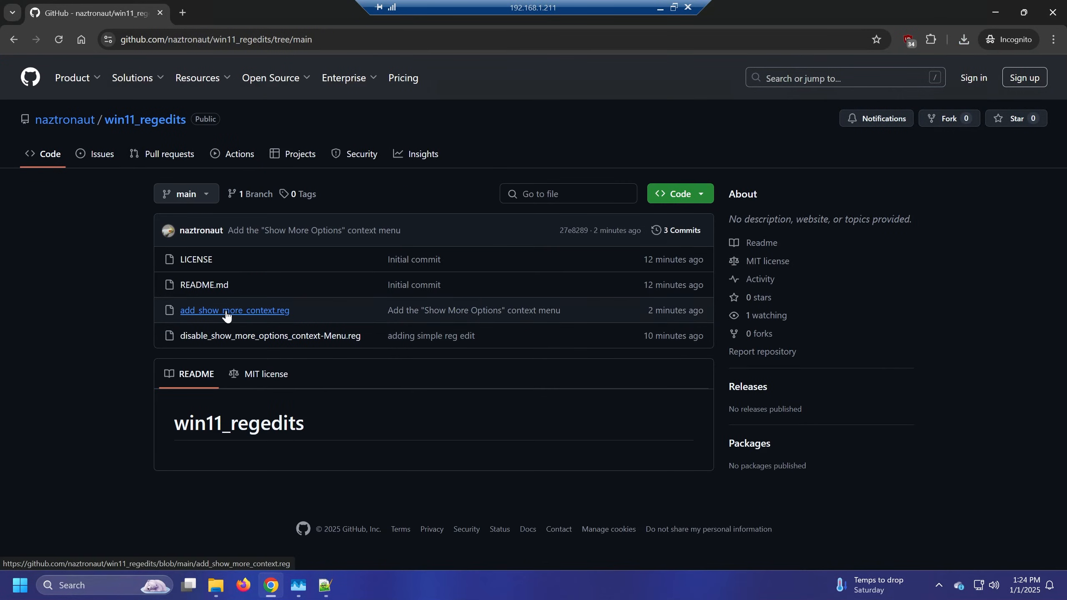
Download the raw add_show_more_context.reg file and save it into Downloads.
click(234, 311)
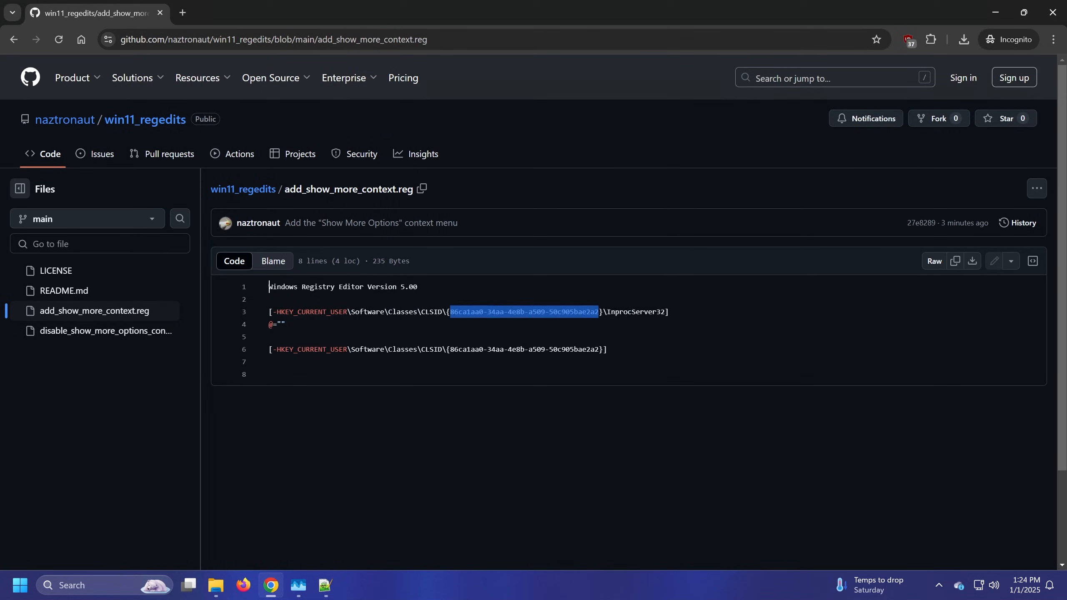
click(972, 261)
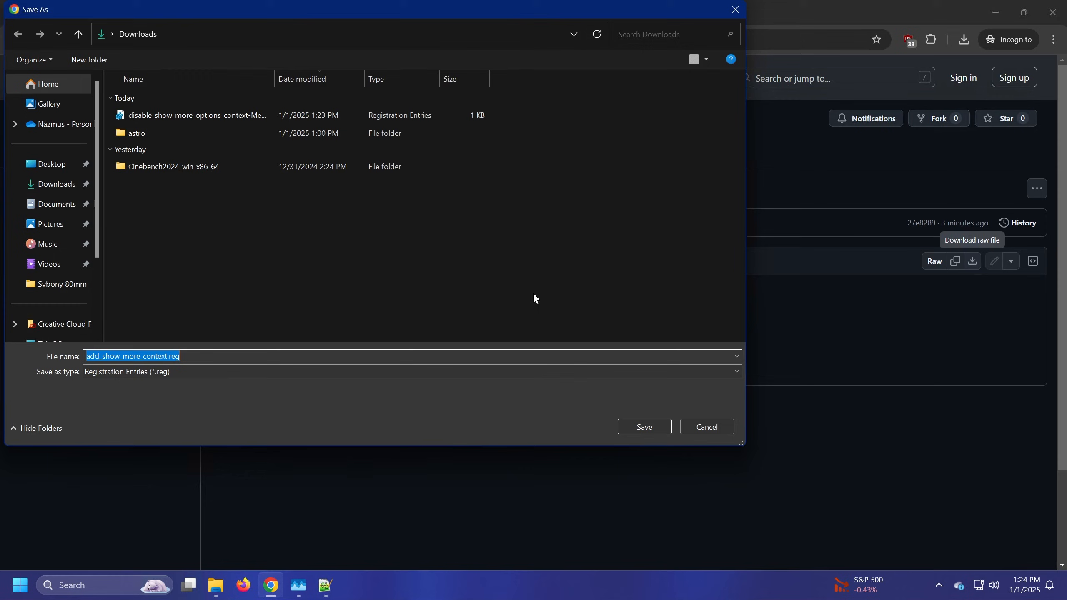
click(644, 427)
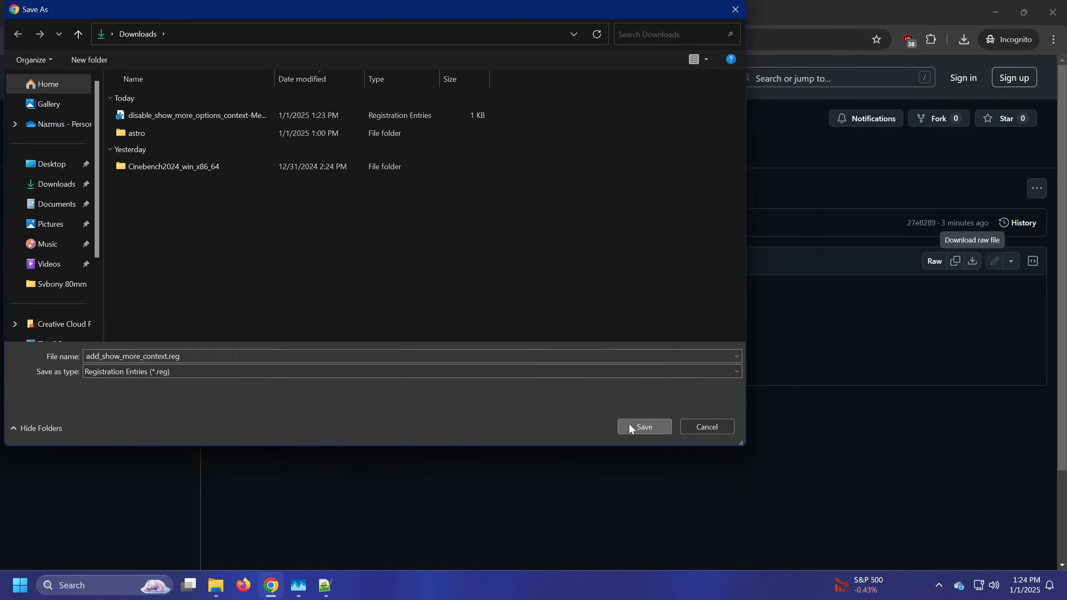
click(644, 427)
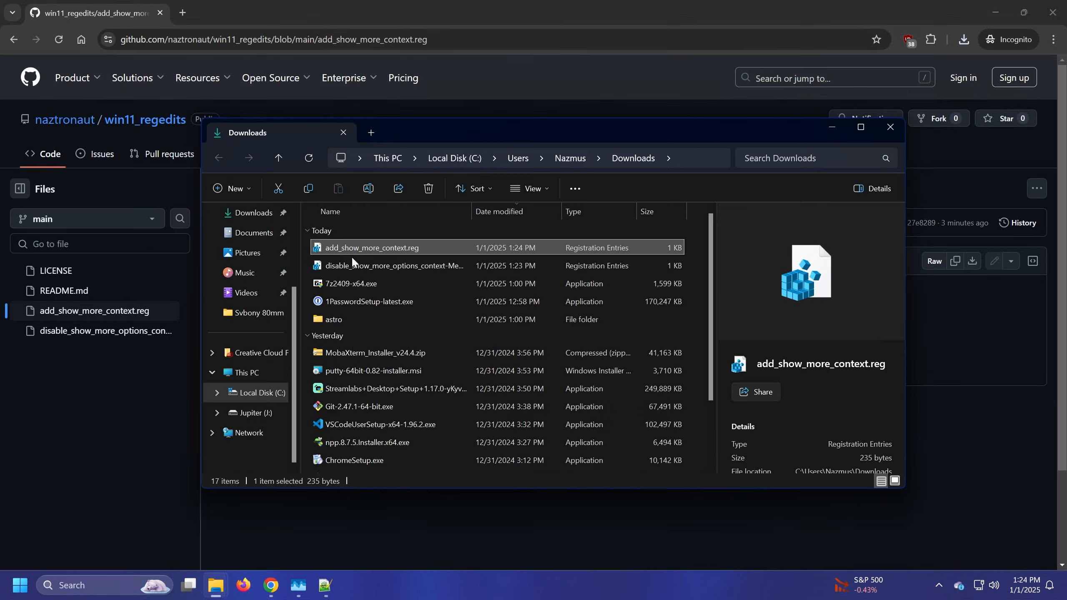
Run add_show_more_context.reg, approving UAC and the warnings, and acknowledge the success message.
double_click(372, 248)
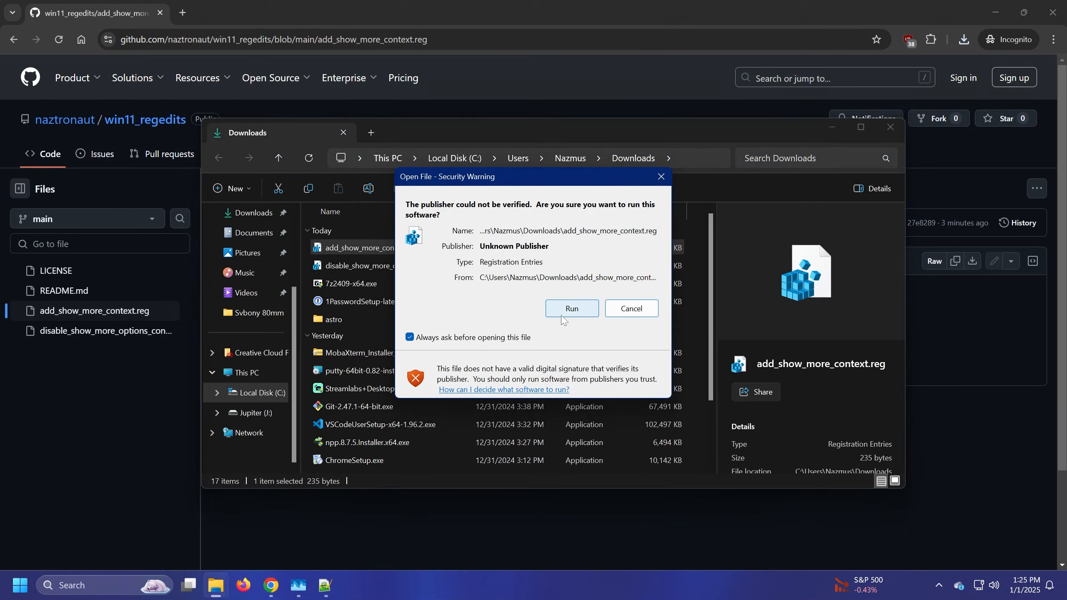
click(572, 309)
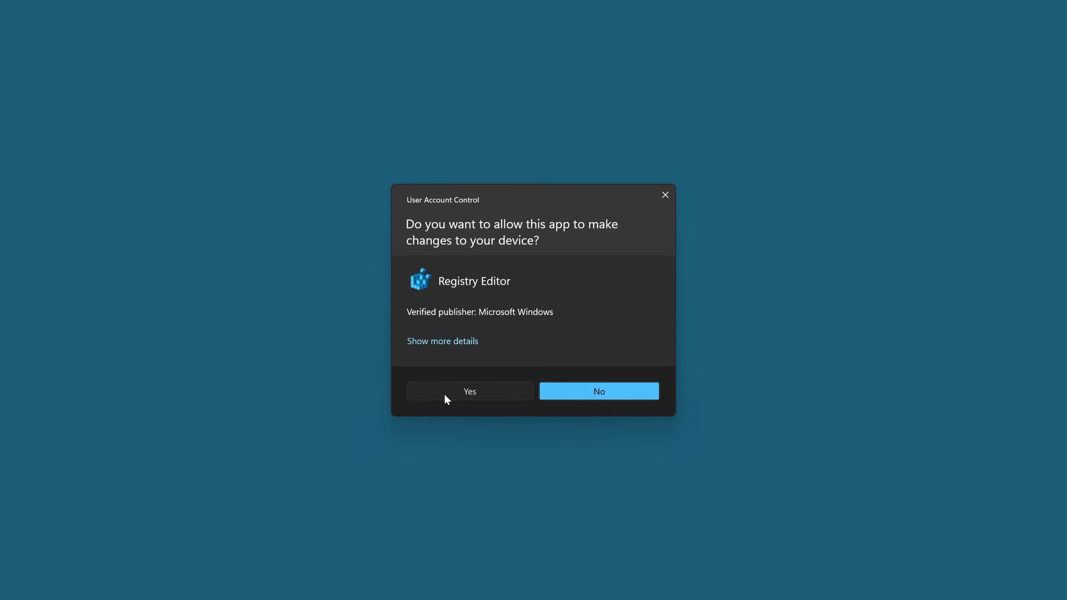
click(470, 391)
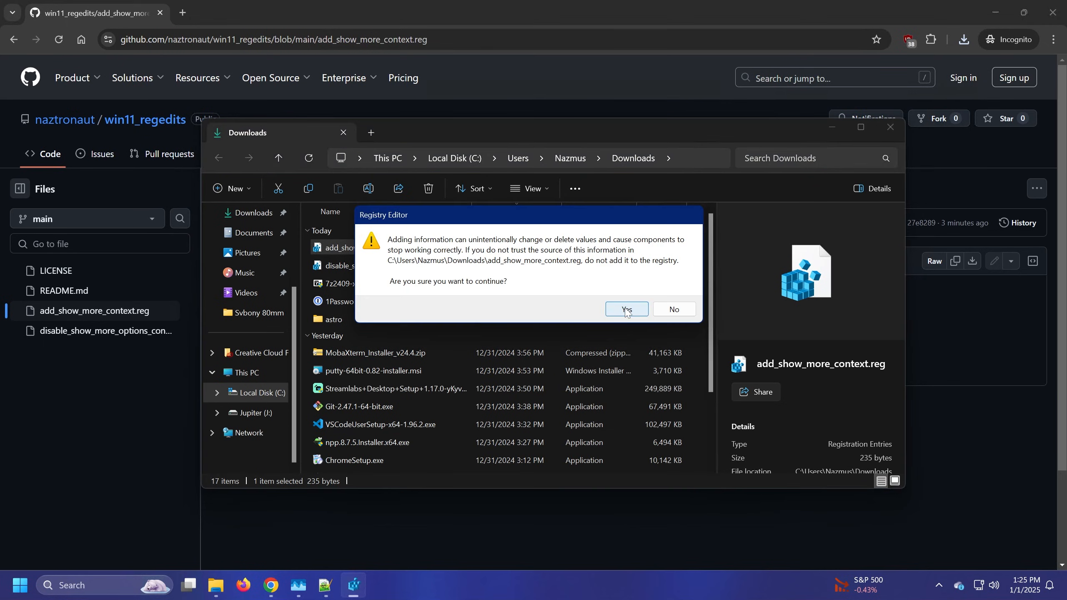
click(628, 309)
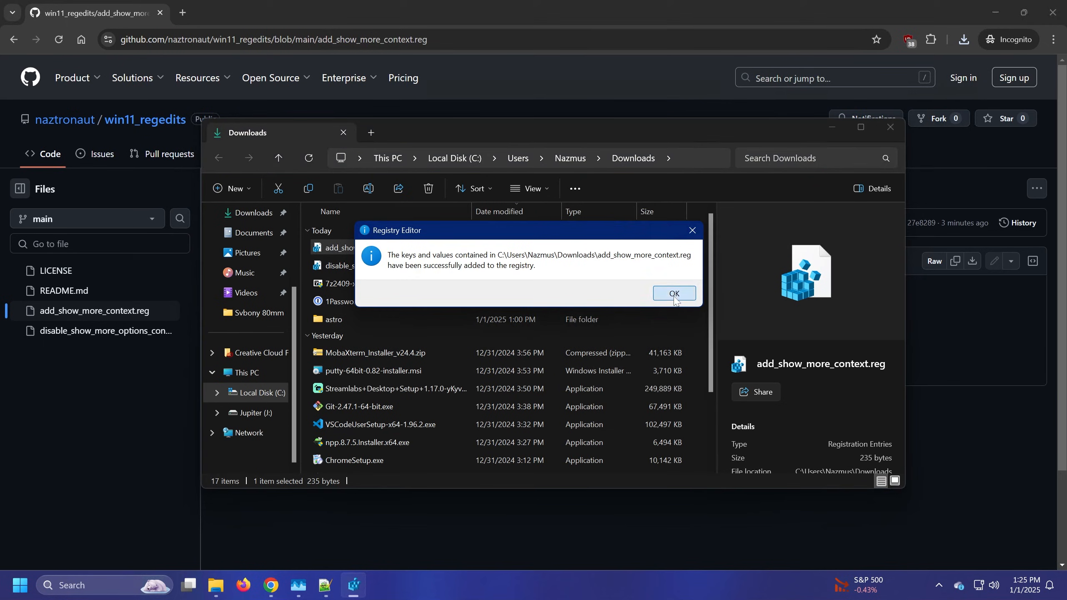
click(674, 293)
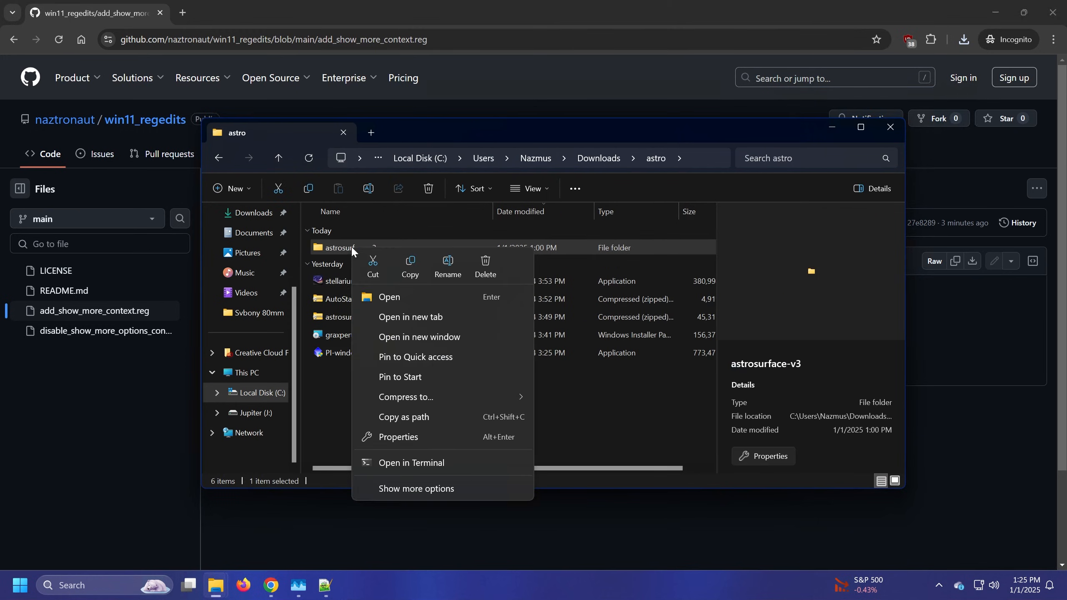
mouse_move(410, 410)
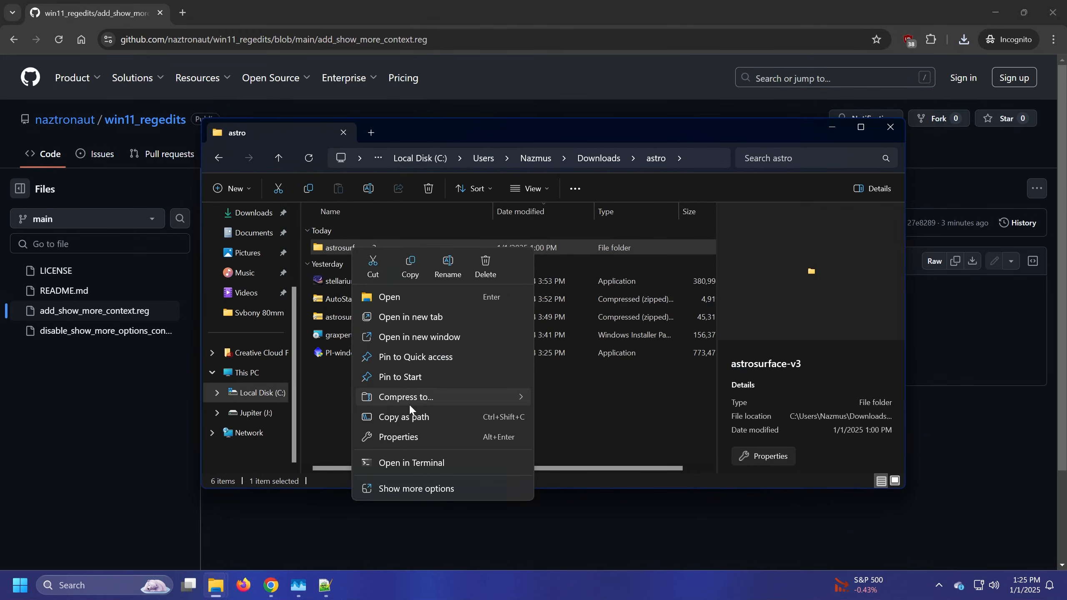
Expand astrosurface-v3's compact menu via Show more options to the classic list, then close it.
click(416, 488)
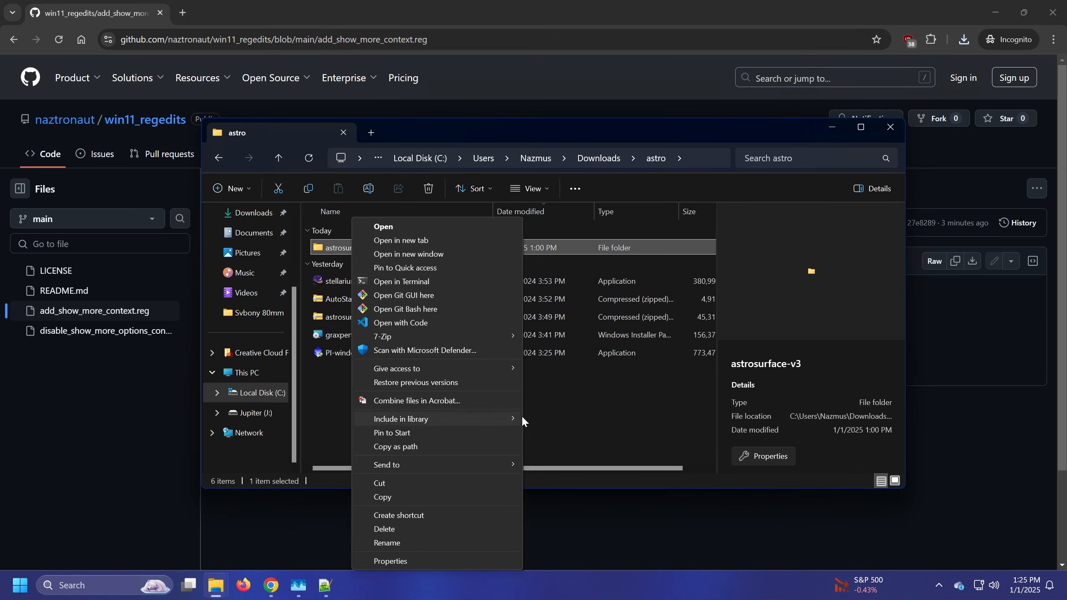
click(318, 389)
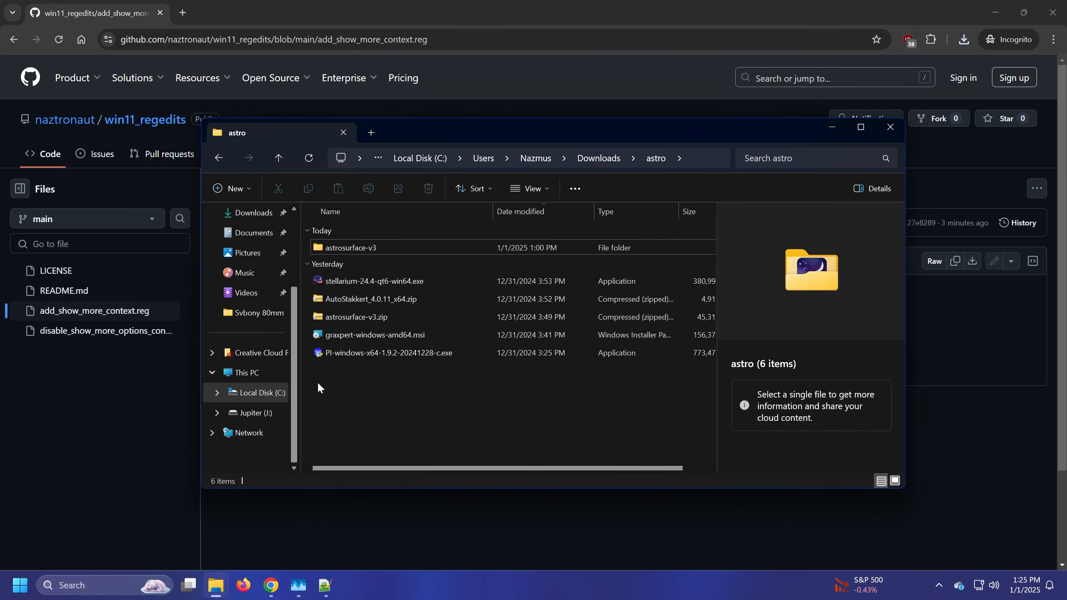